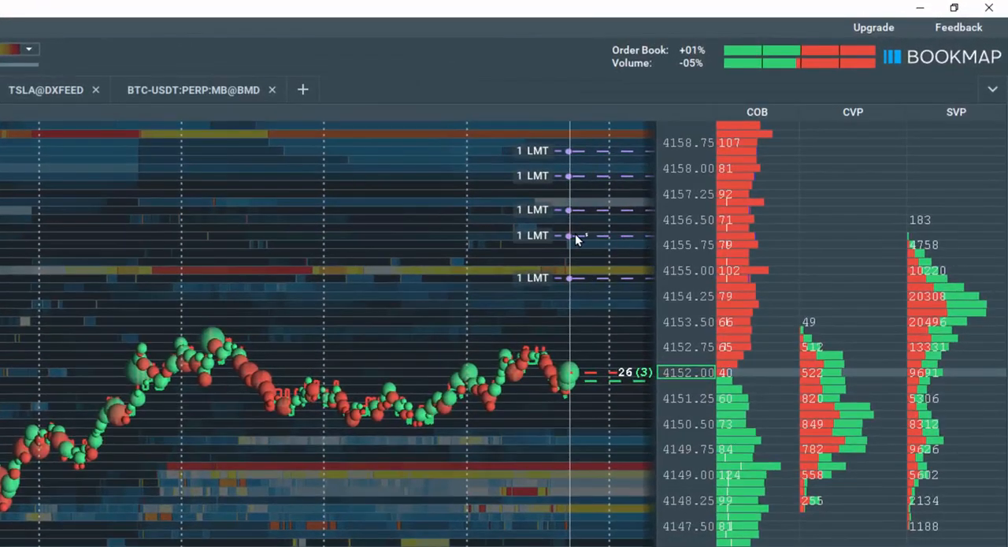
mouse_move(297, 198)
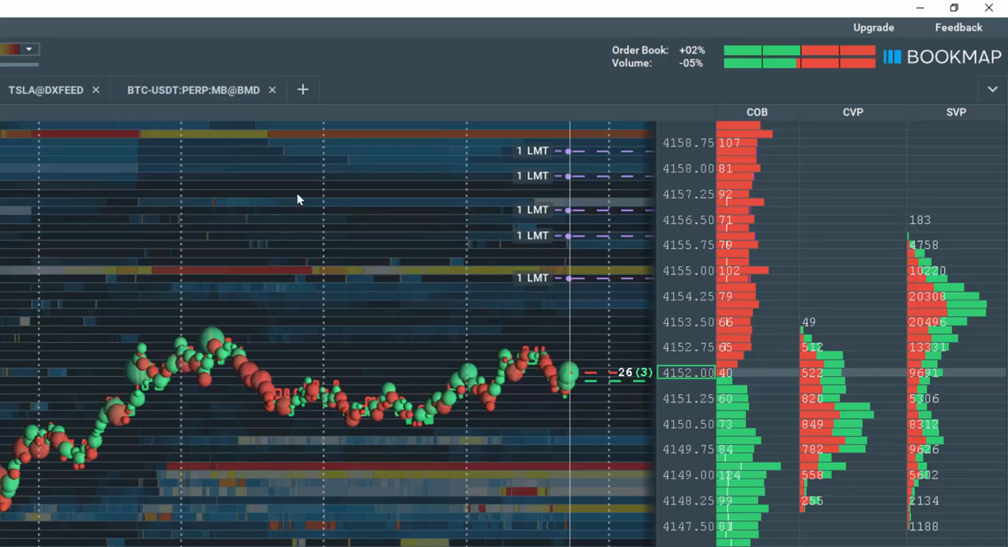
mouse_move(356, 208)
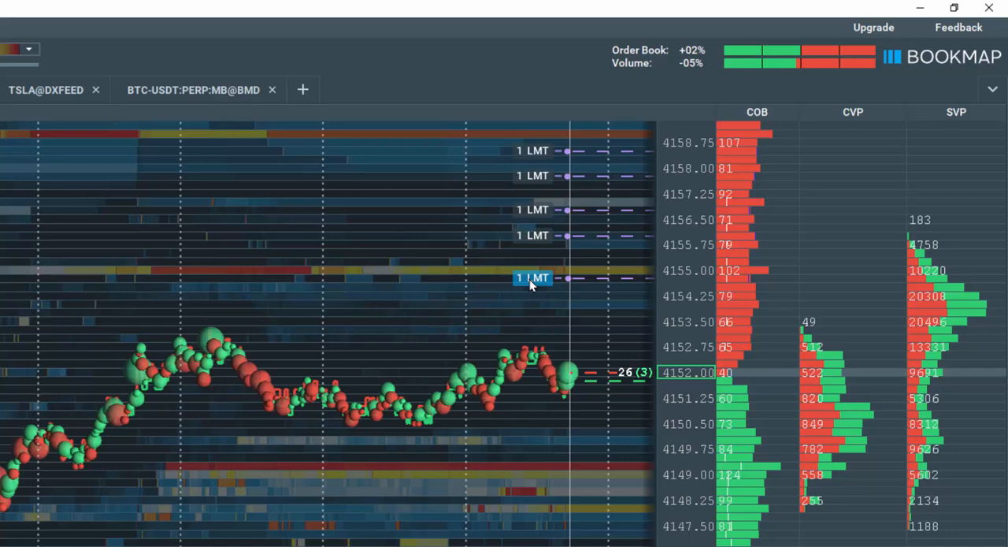
Resize the lowest limit order to 4 lots and select the 1-lot order above it
left_click(532, 277)
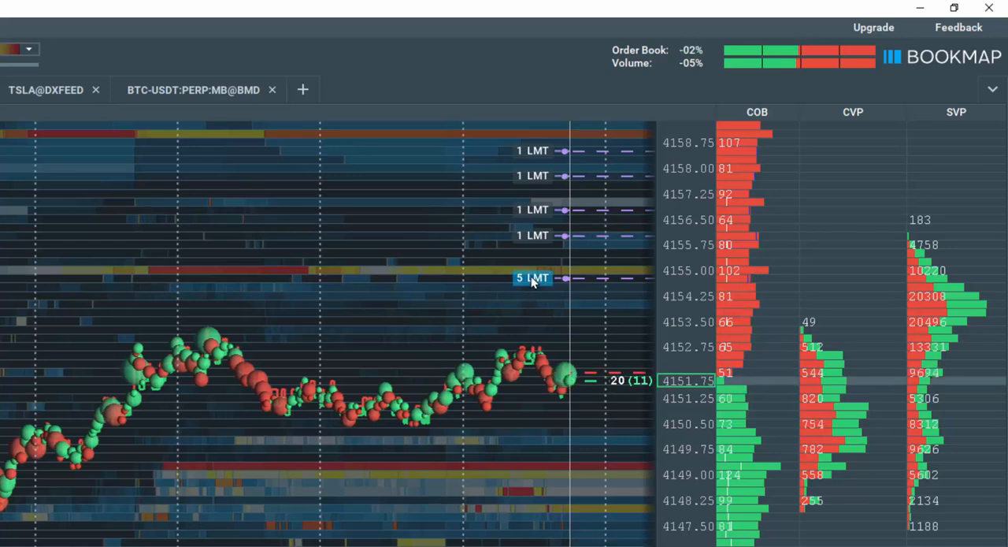
left_click(532, 277)
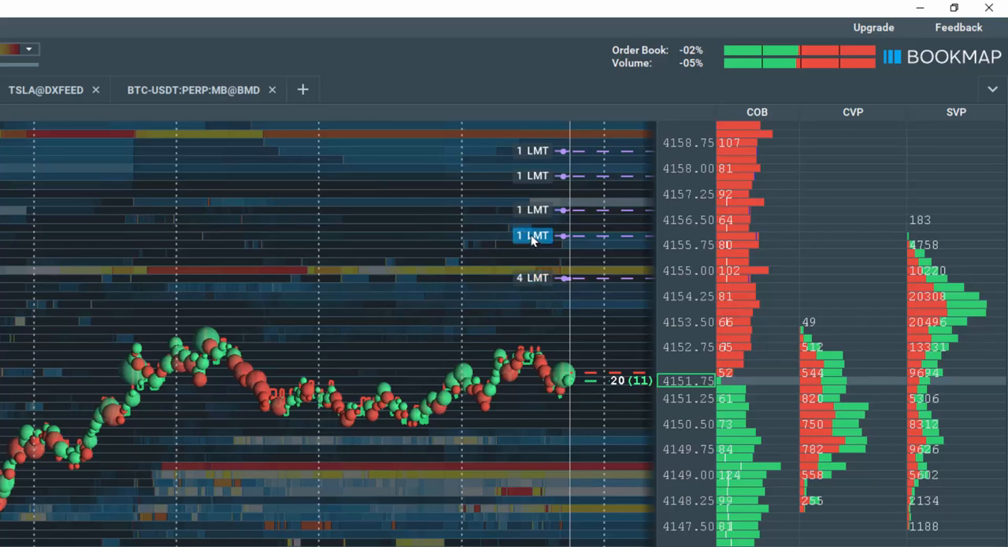
left_click(532, 235)
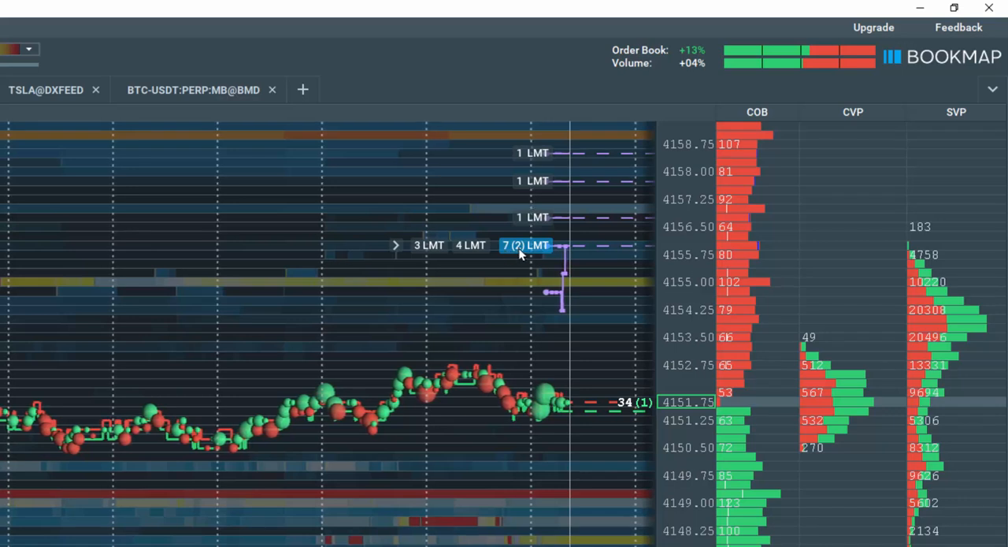
mouse_move(469, 246)
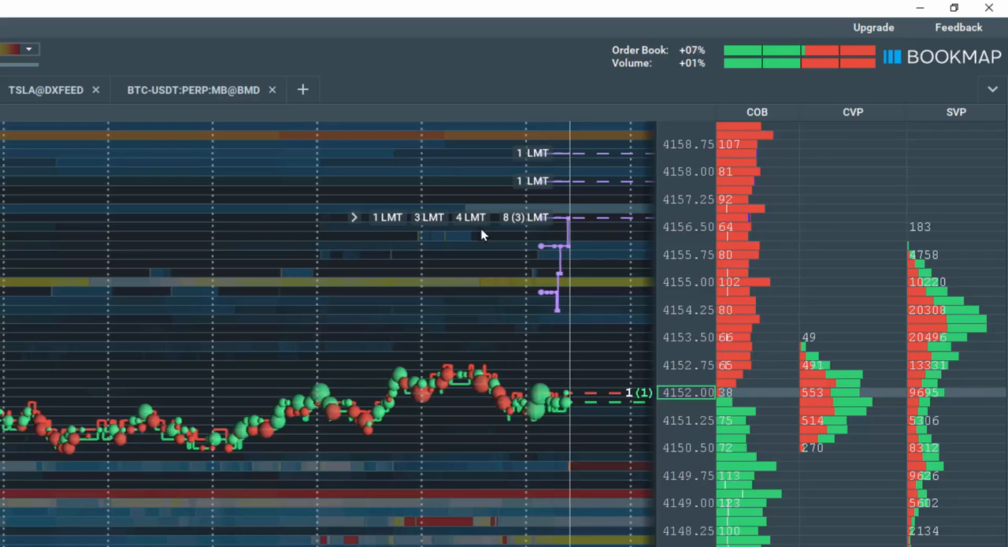
Drag the 8-lot three-order cluster up to 4157.25 and expand its member orders
left_click(526, 218)
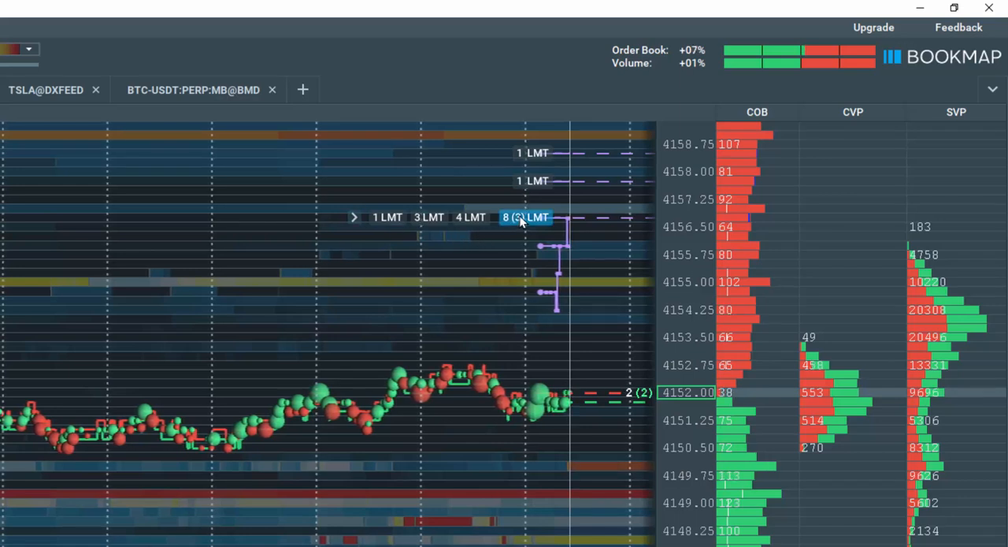
mouse_move(506, 239)
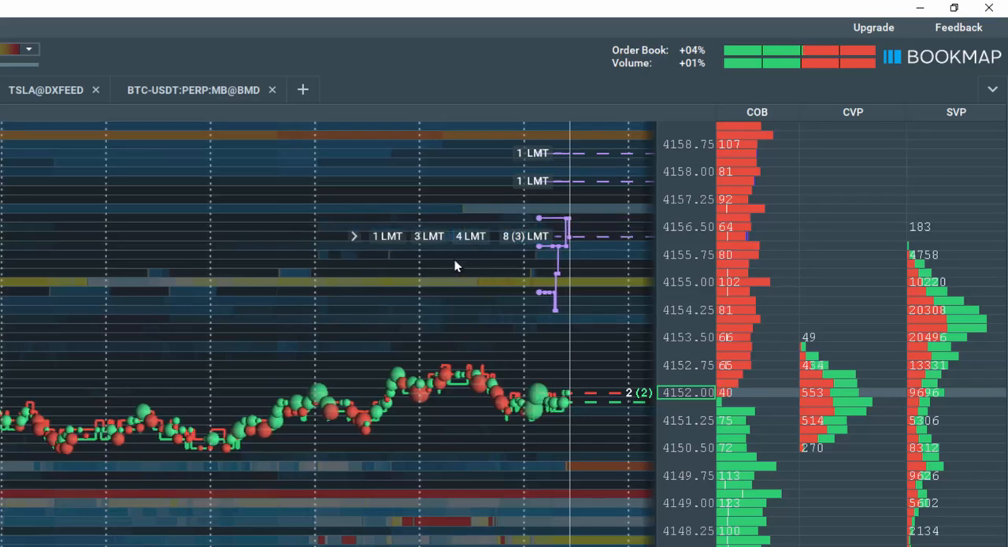
left_click(355, 236)
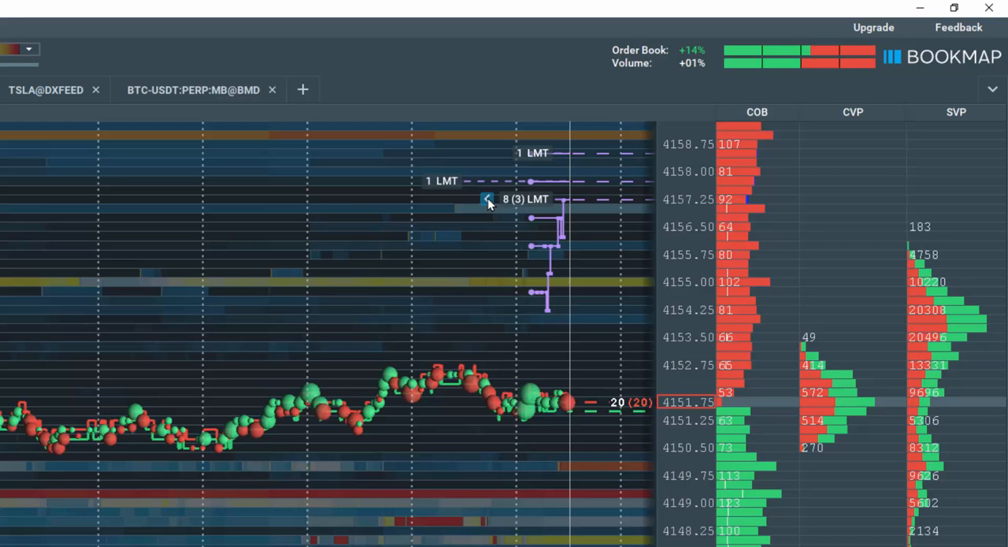
left_click(487, 198)
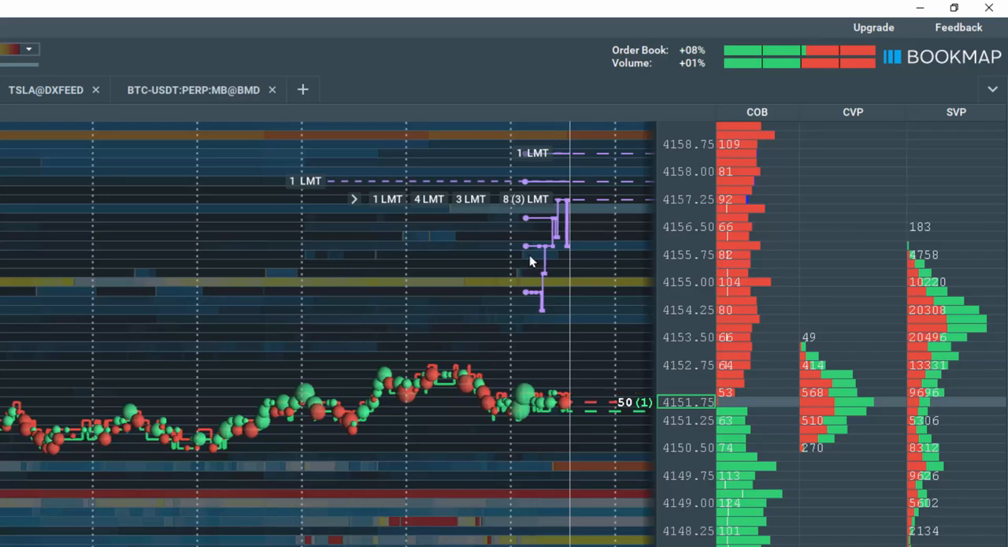
left_click(526, 198)
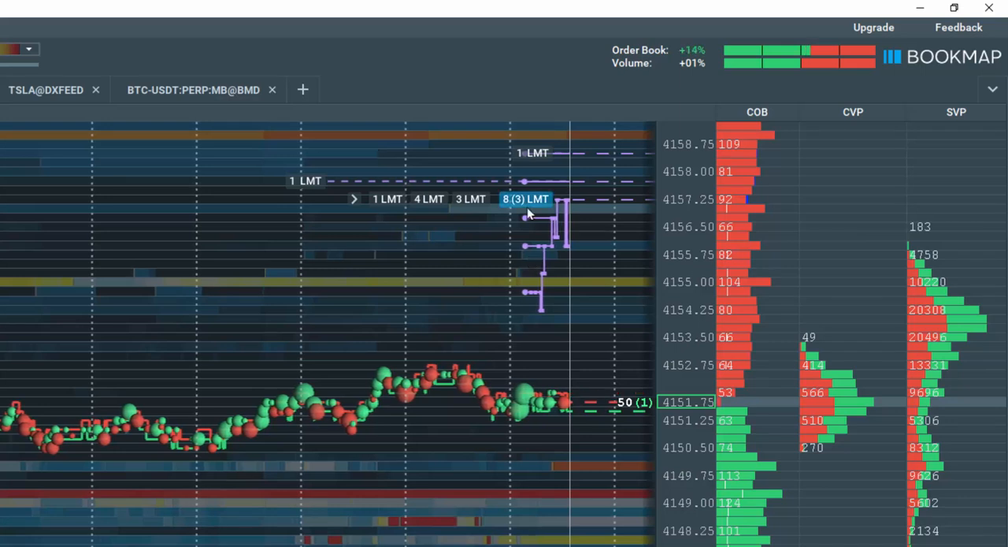
mouse_move(408, 205)
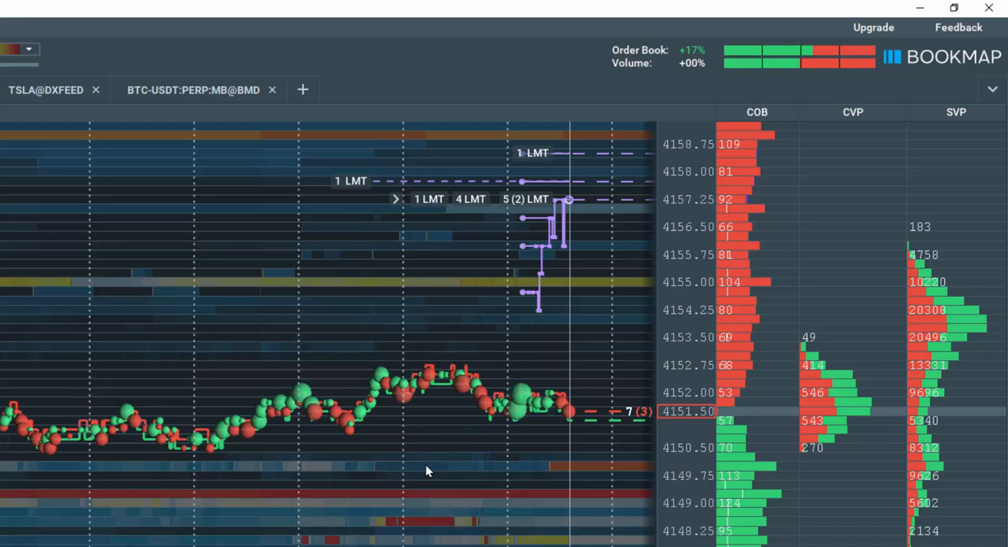
mouse_move(504, 298)
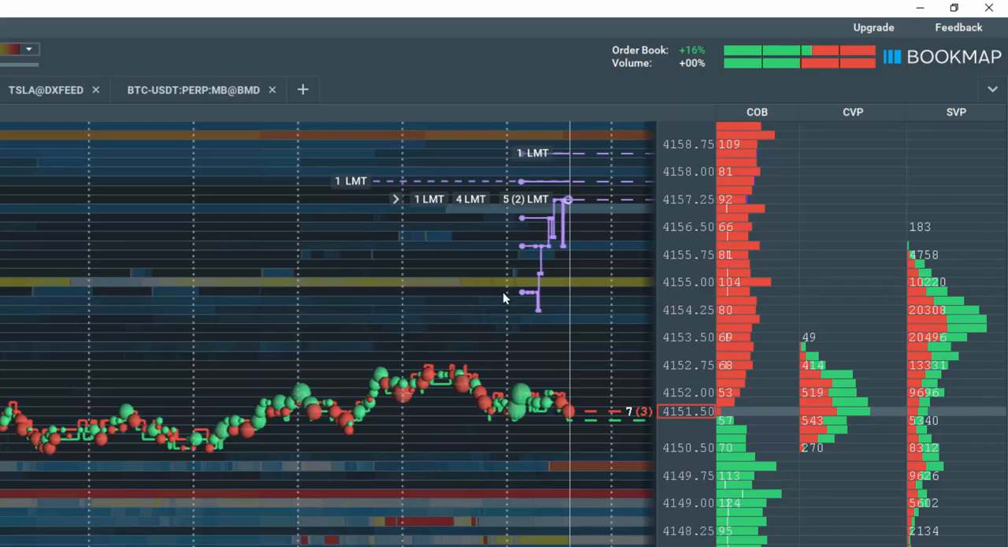
mouse_move(454, 218)
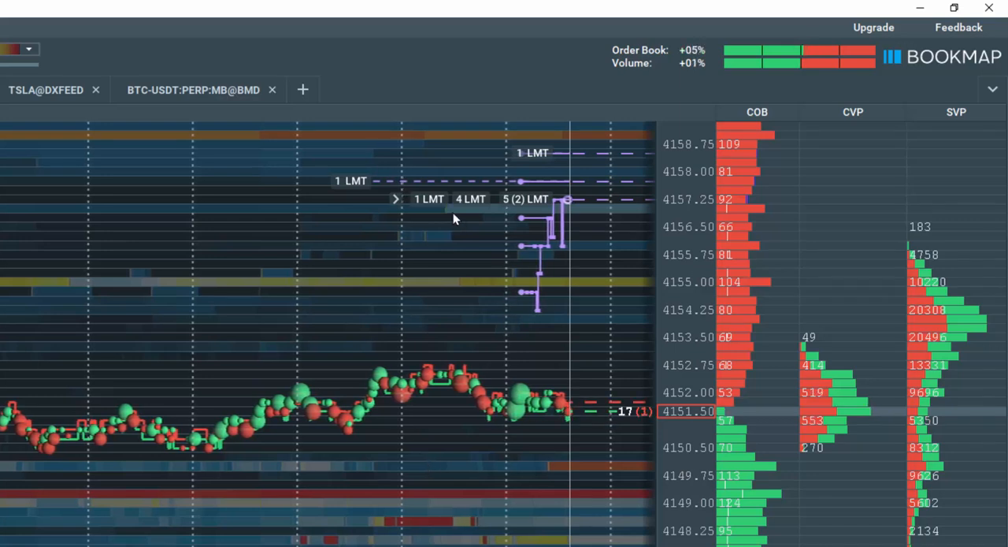
Cancel the 3-lot order inside the cluster, leaving a 5-lot two-order cluster at 4157.25
left_click(526, 198)
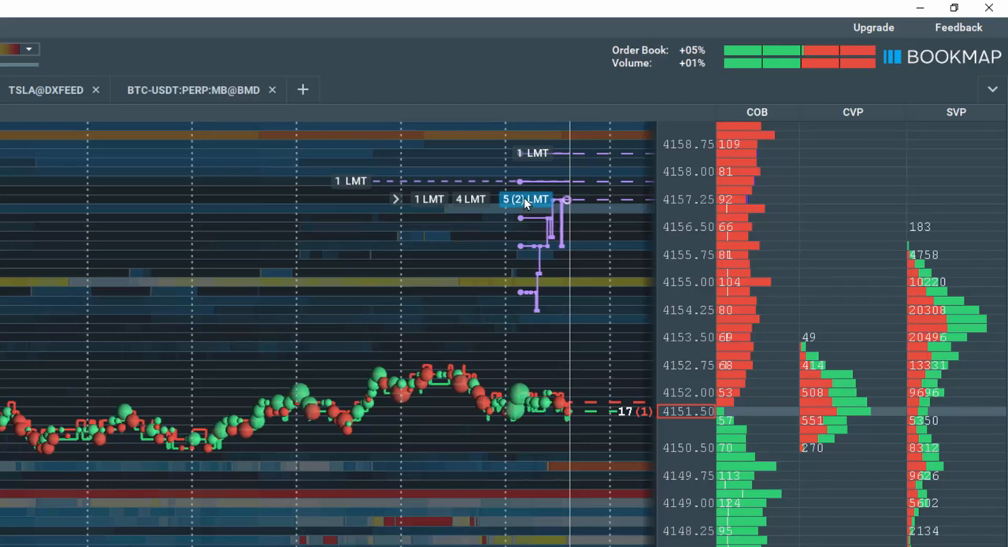
left_click(526, 199)
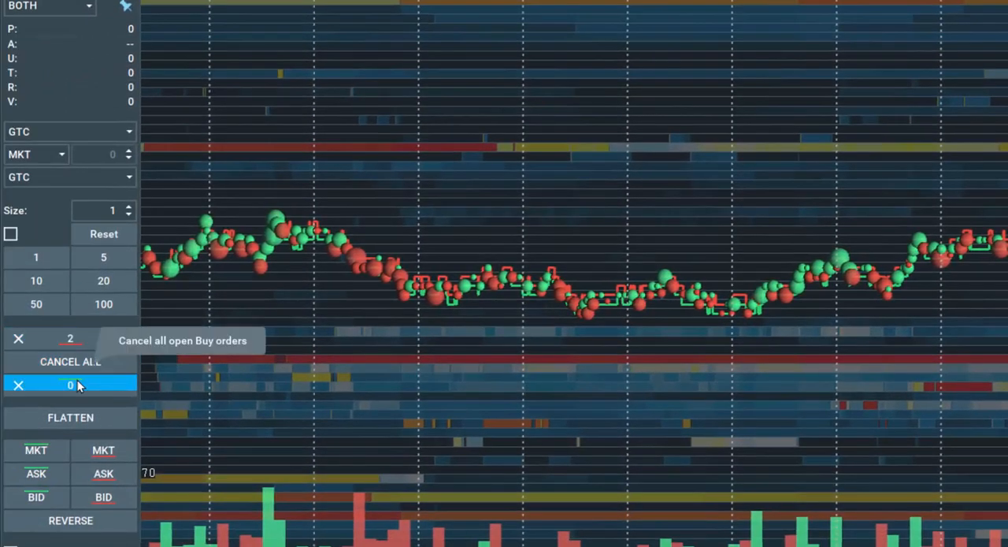
mouse_move(70, 339)
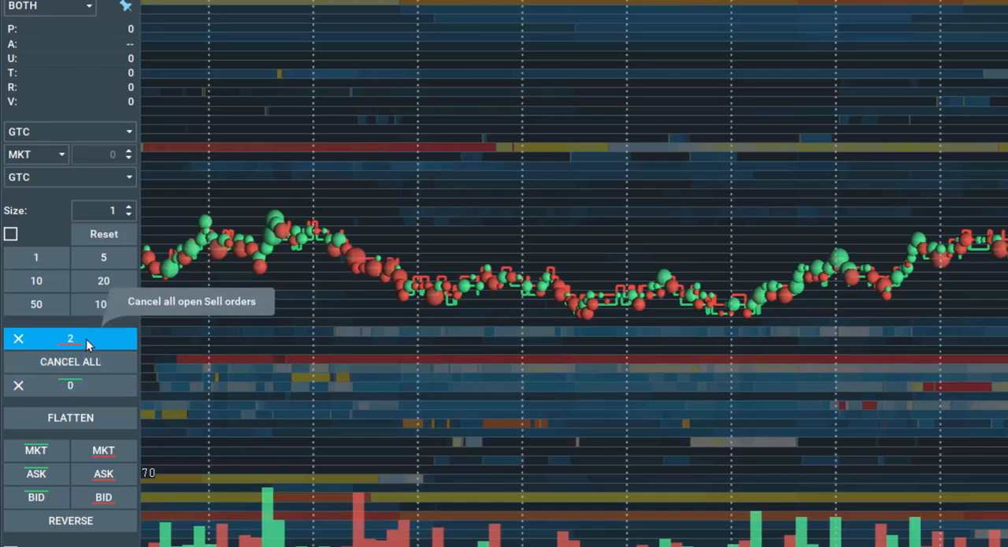